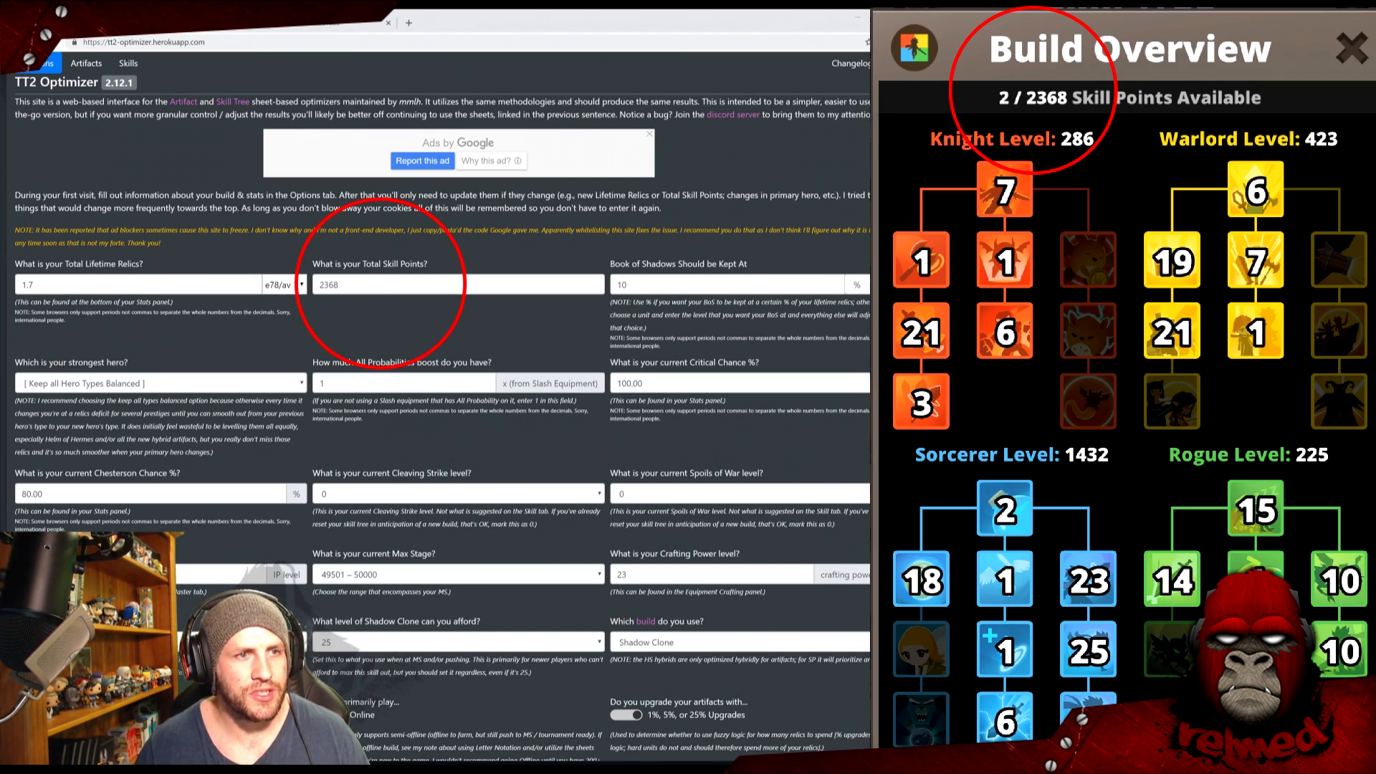
Edit the total skill points and keep all hero types balanced as strongest hero
left_click(1350, 44)
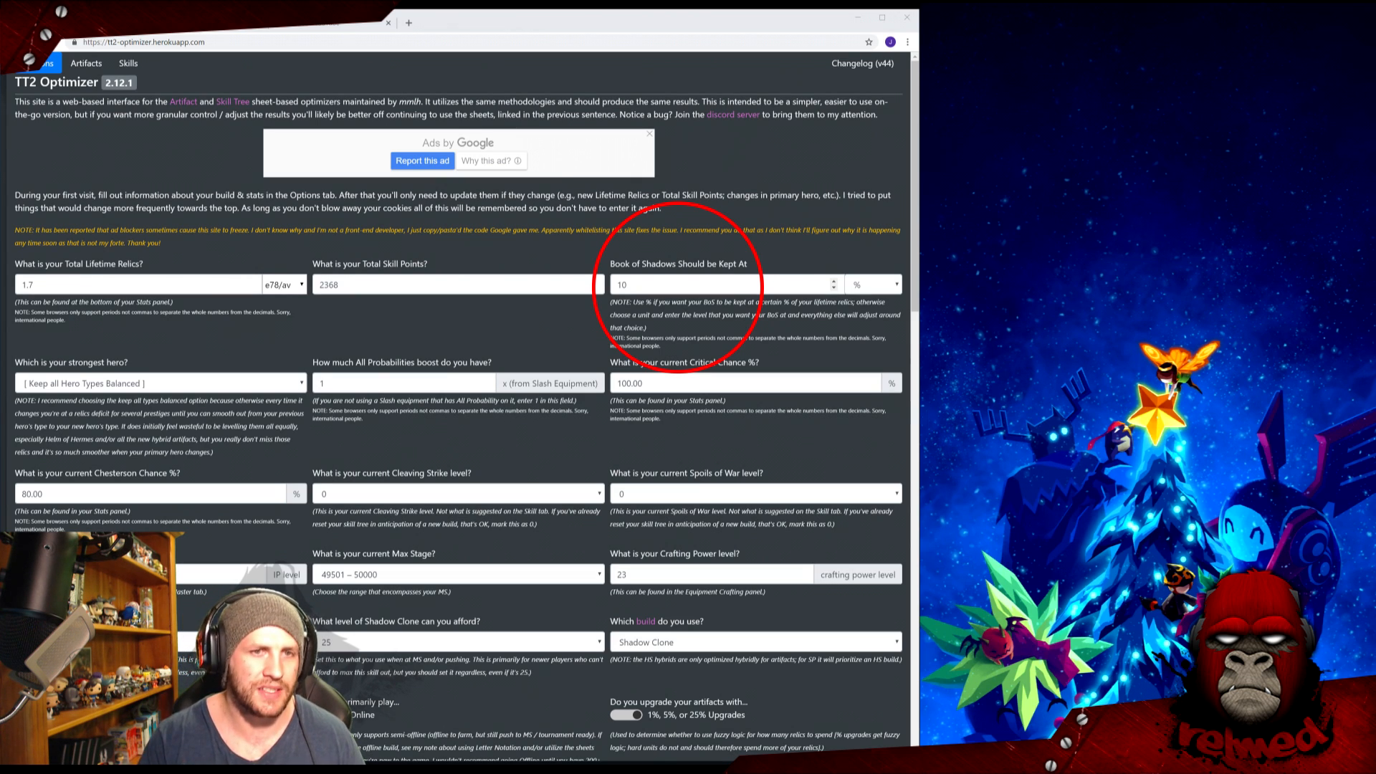
scroll("down", 3)
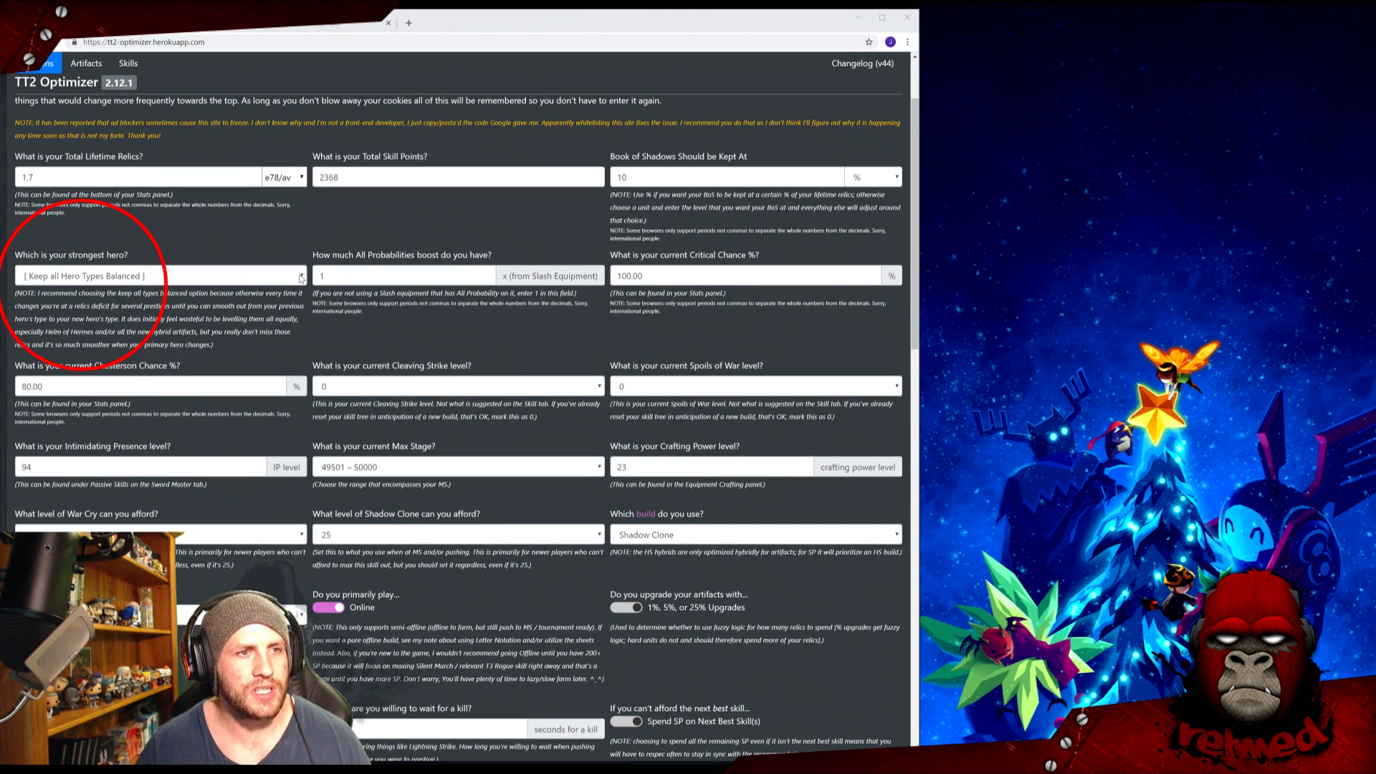
left_click(158, 275)
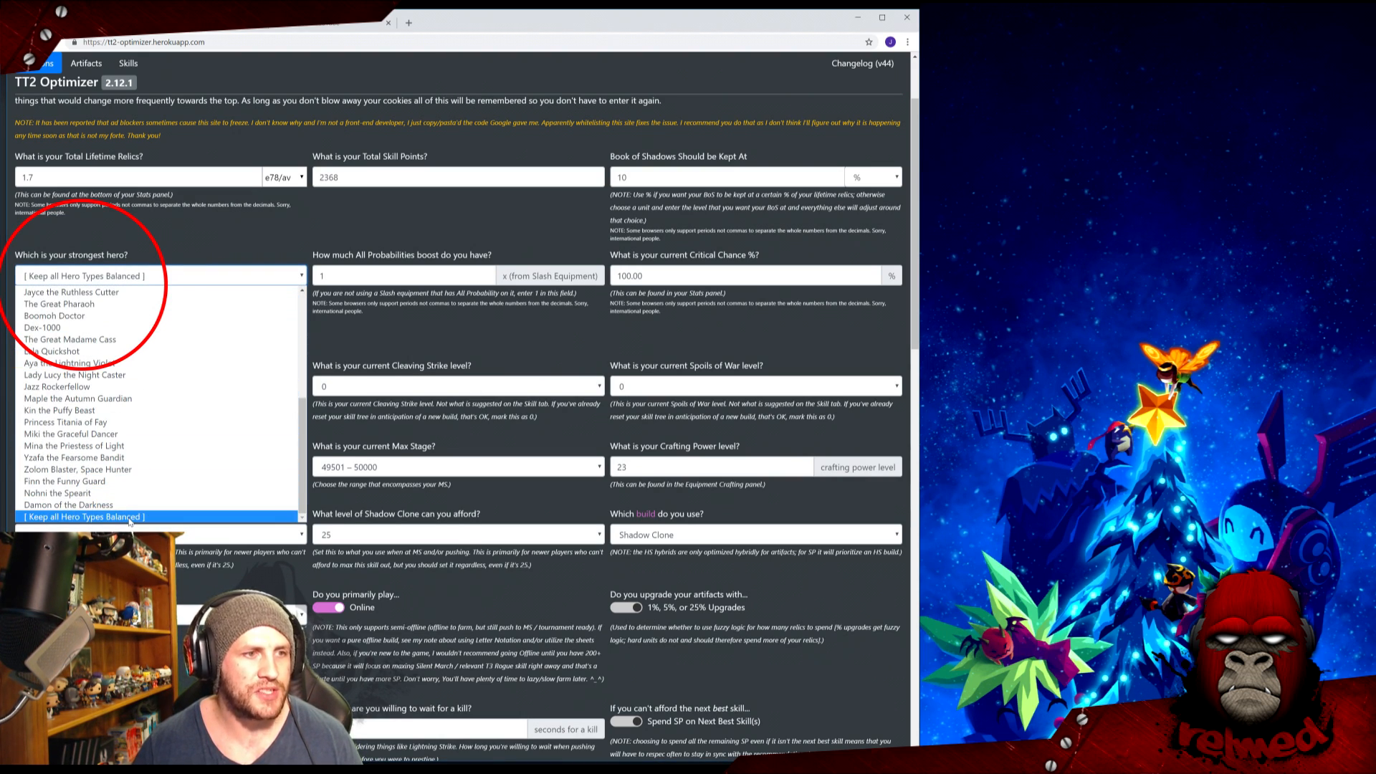
left_click(83, 517)
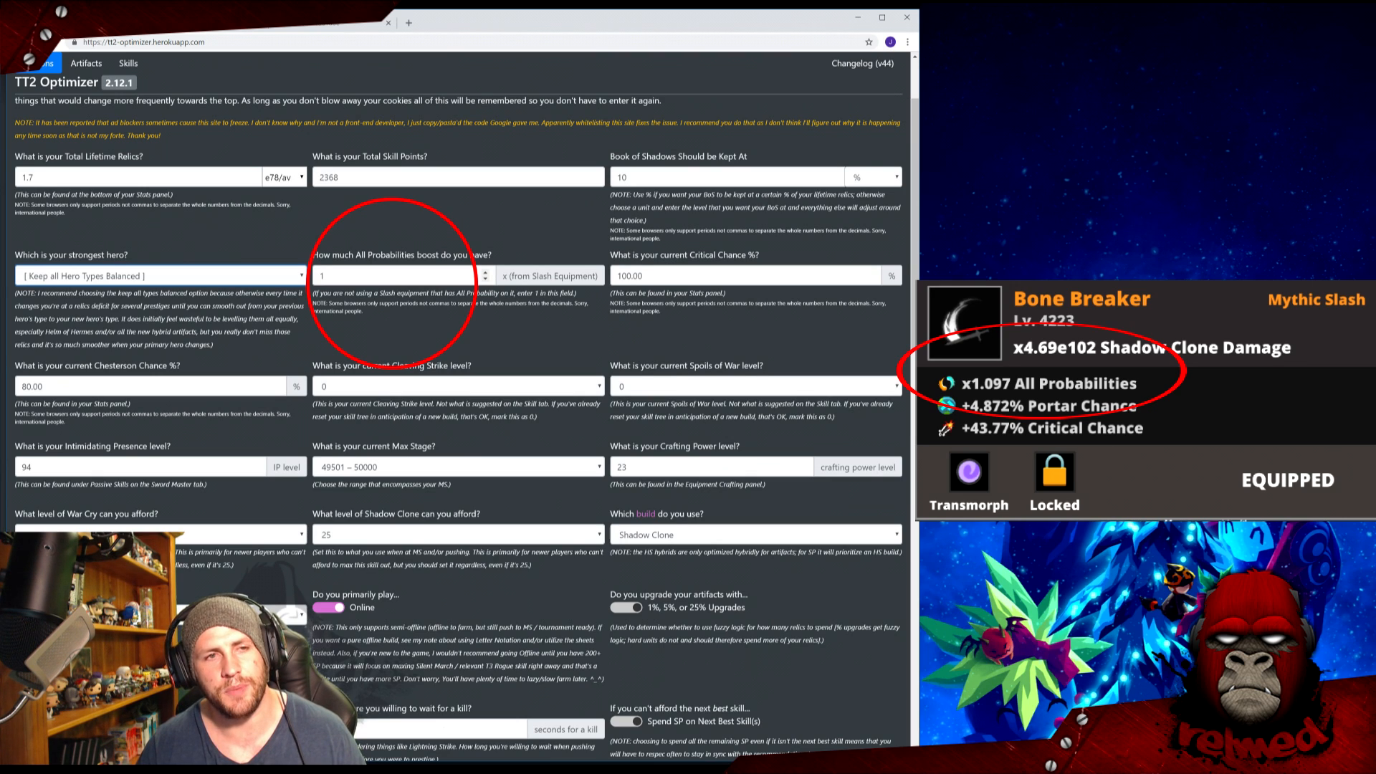
Enter 1 for Intimidating Presence, re-toggle online play, and use unit artifact upgrade steps
left_click(403, 275)
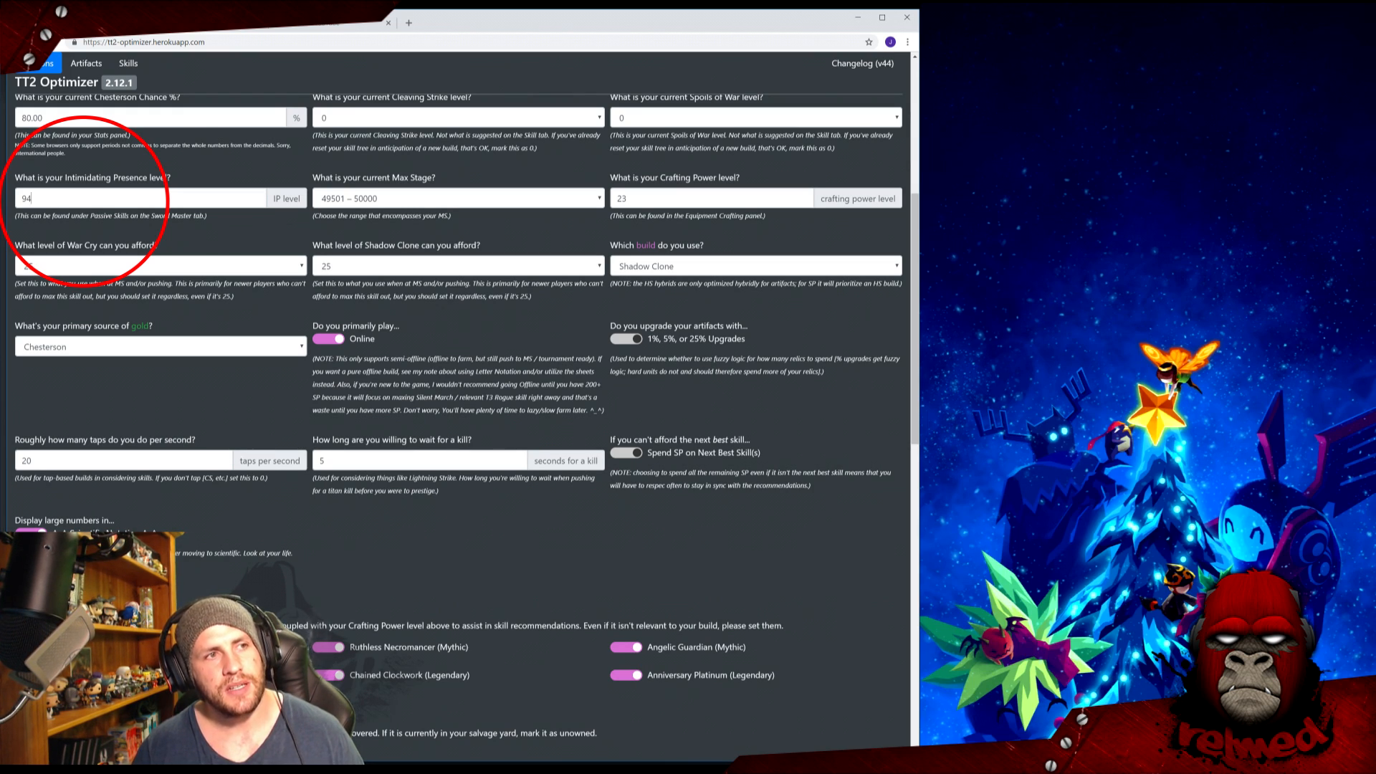
type("1")
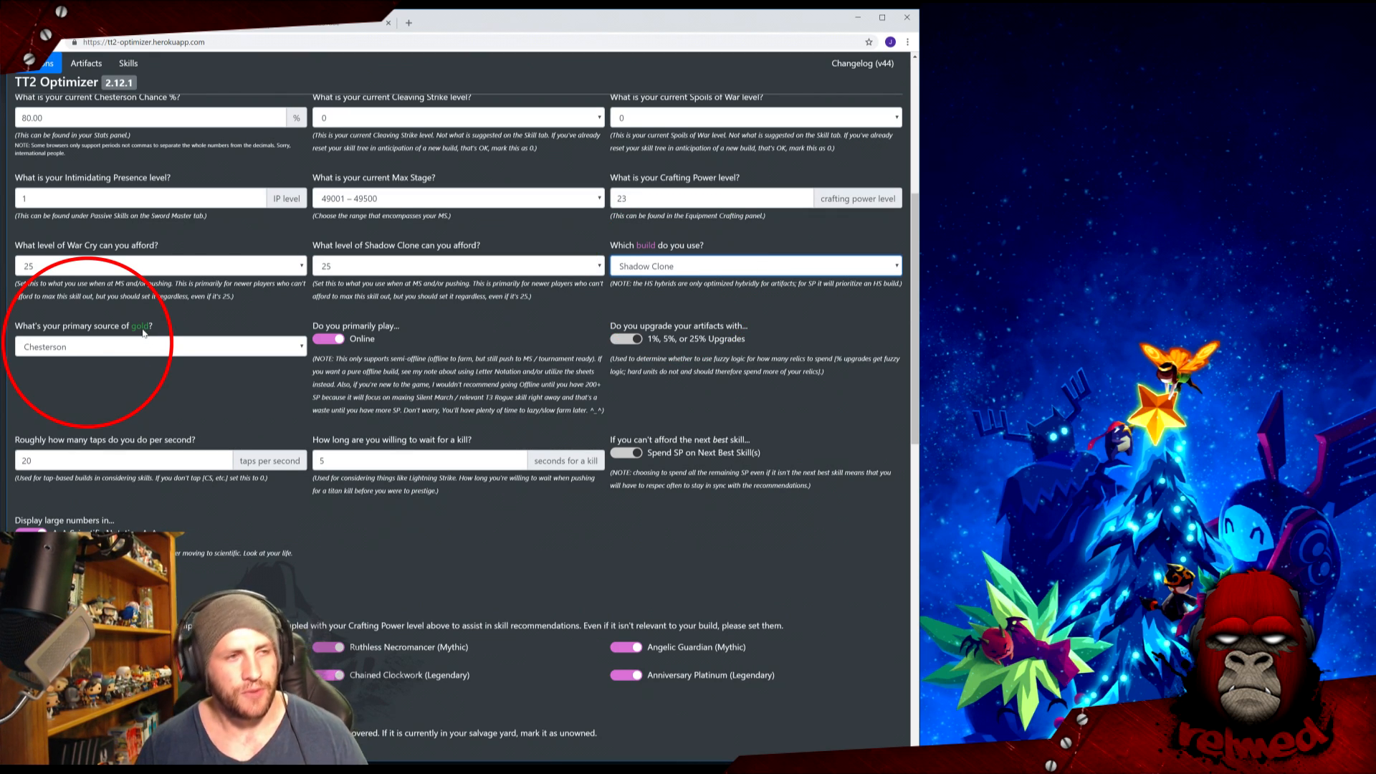
left_click(157, 344)
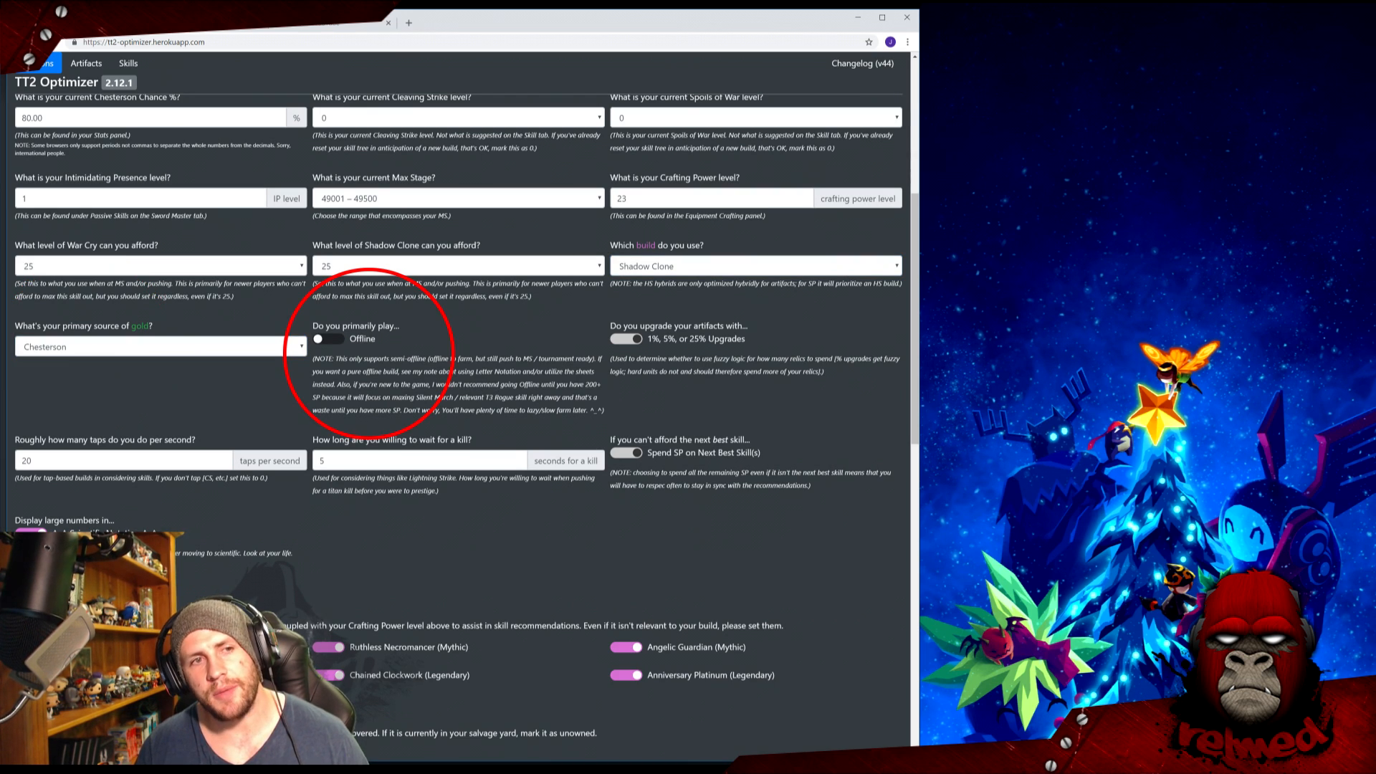
left_click(327, 339)
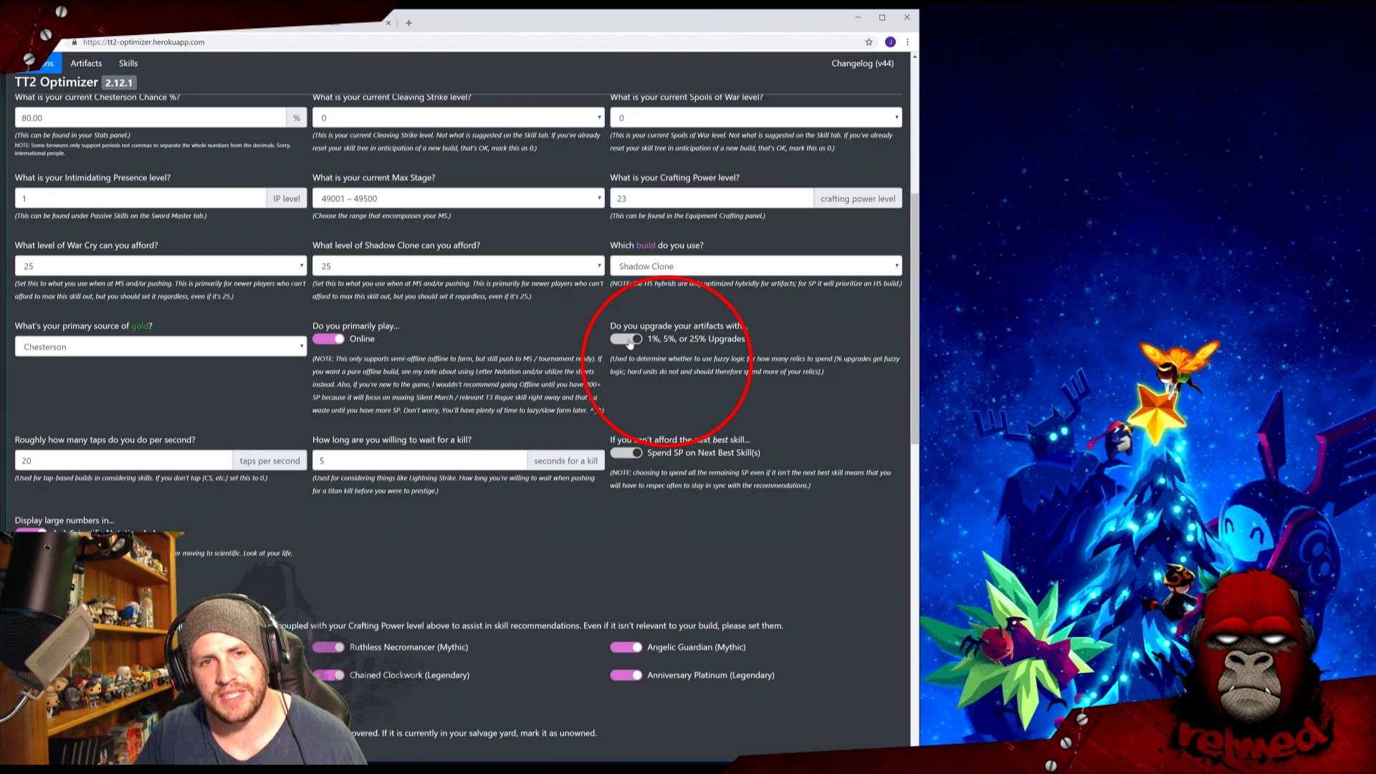
left_click(625, 339)
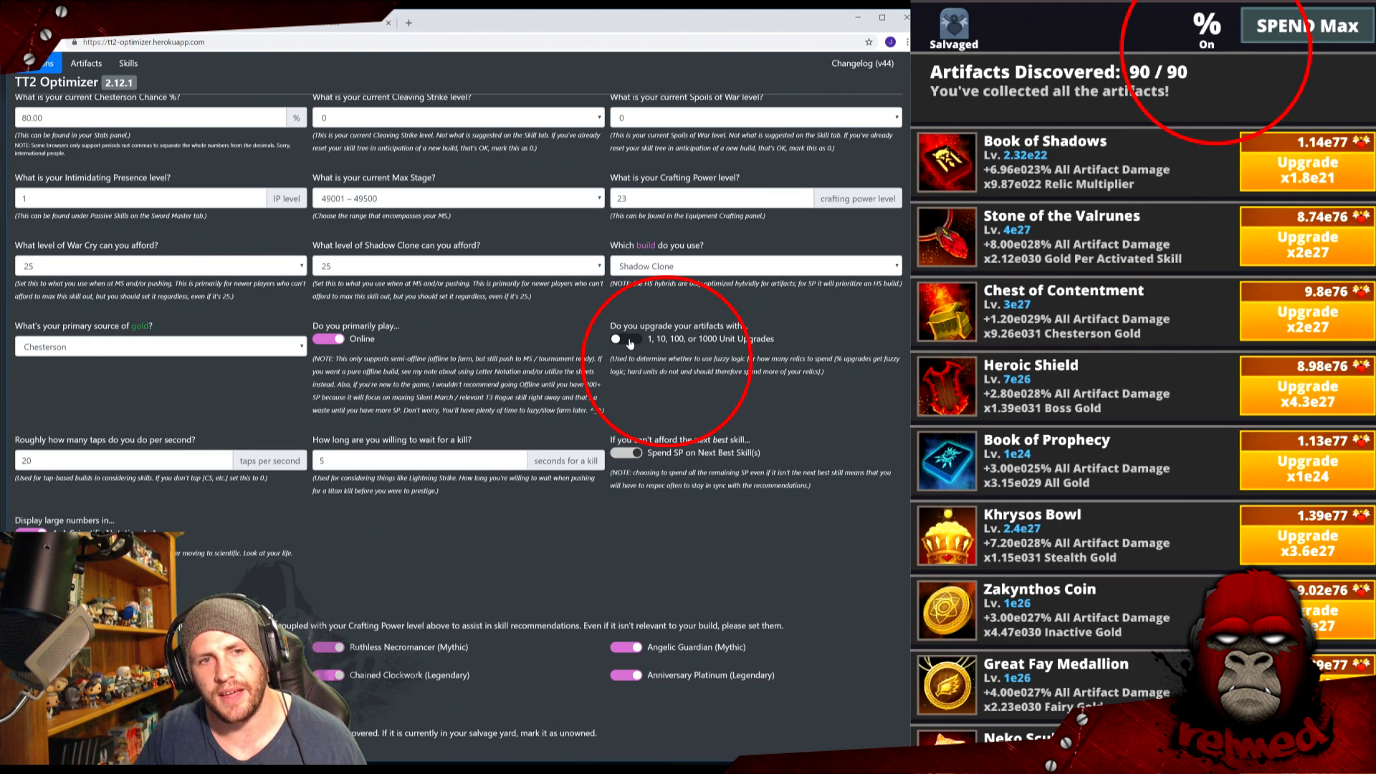
Scroll through the options form down to the Your Artifacts ownership list
scroll("down", 3)
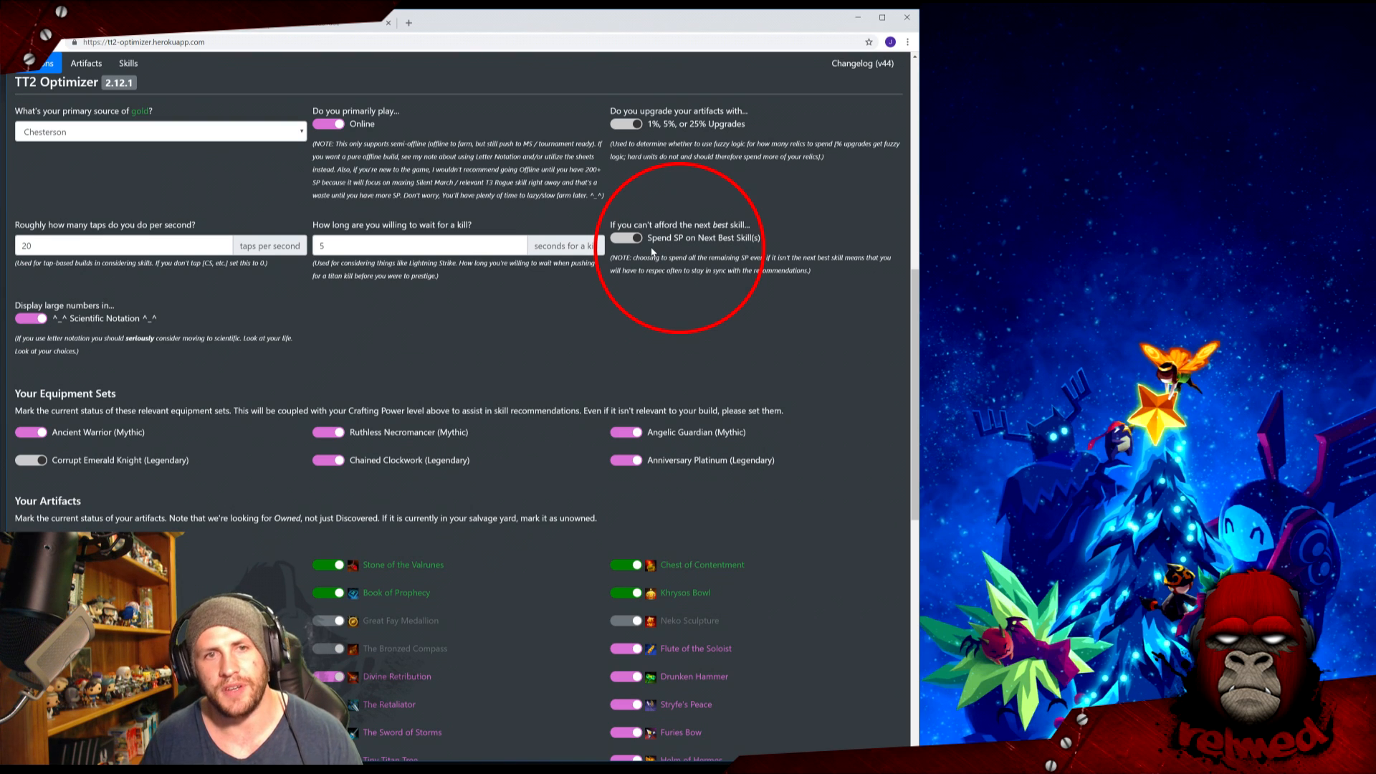
scroll("up", 3)
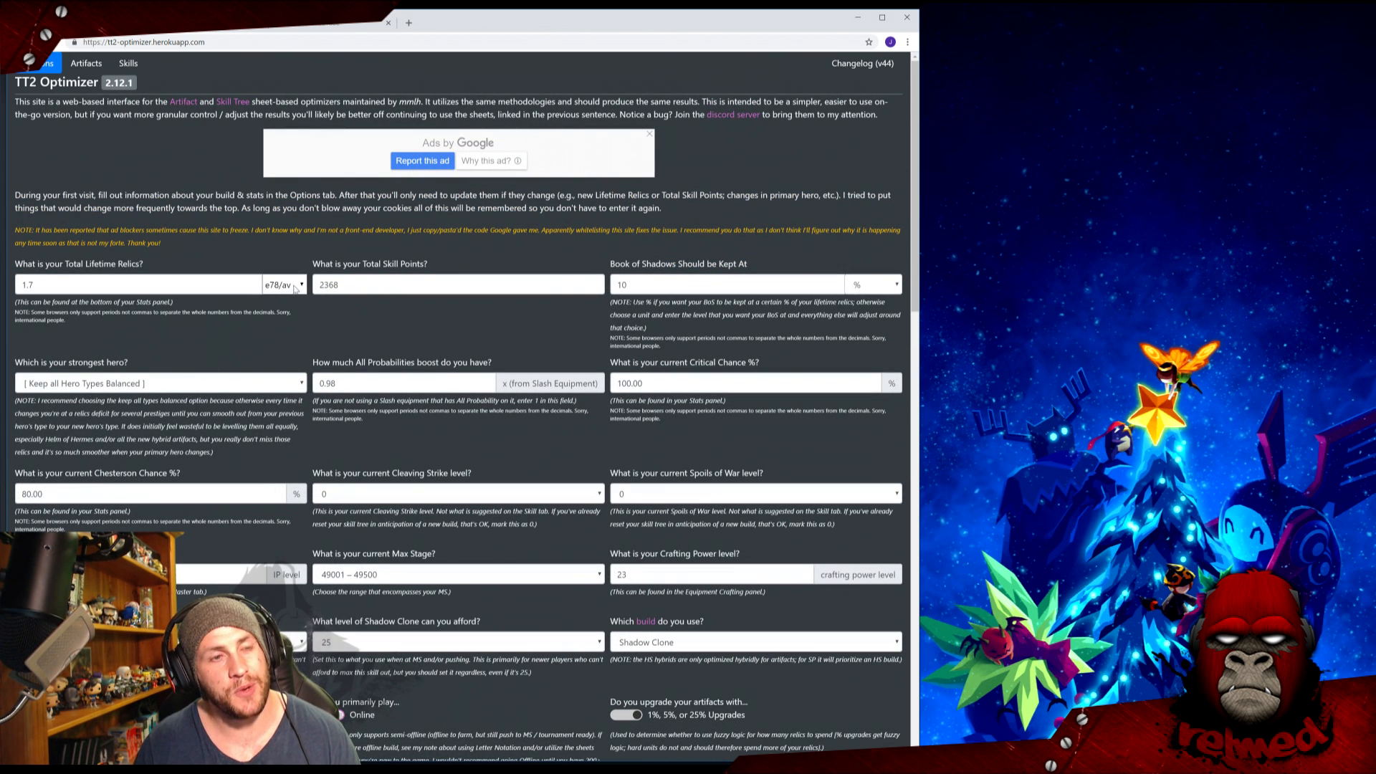
scroll("down", 3)
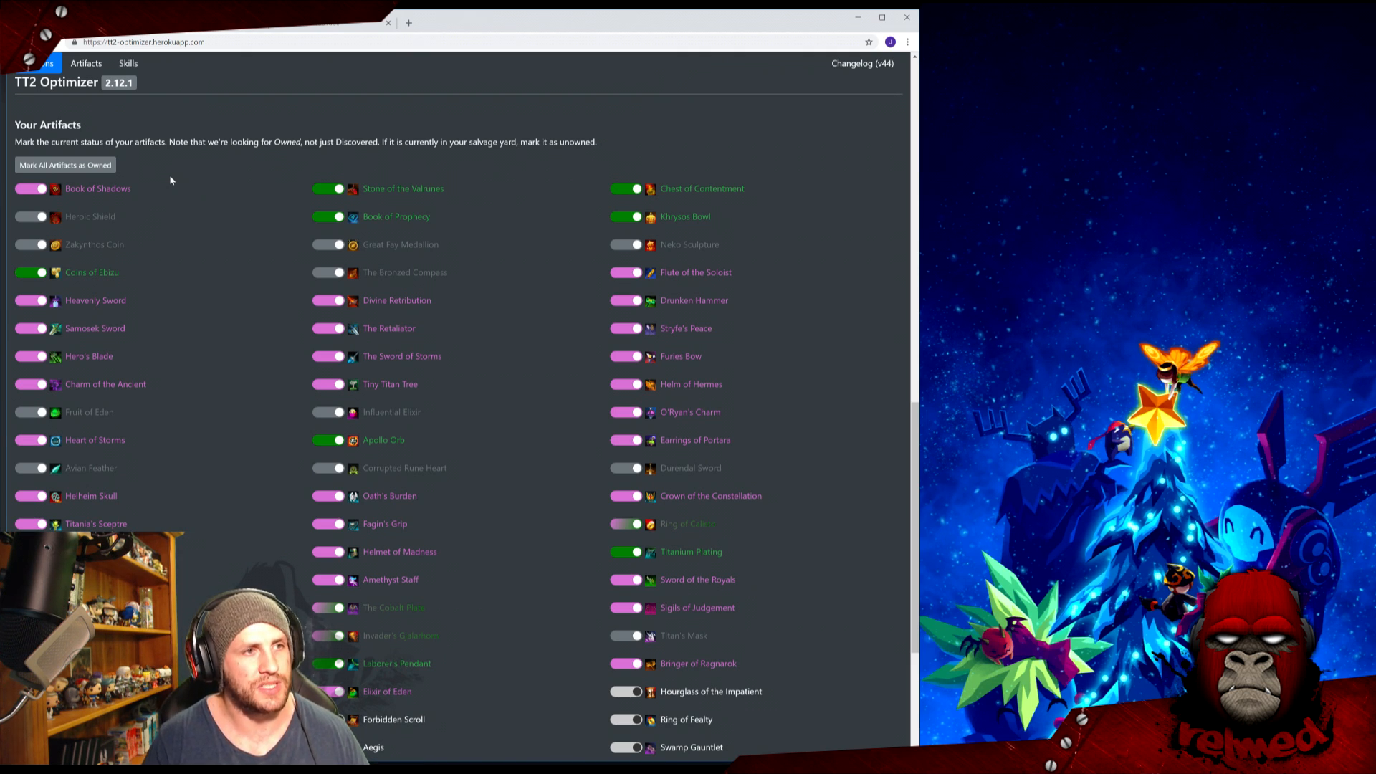
Scroll past the artifact toggles and show the Artifacts tab's level and percent table
scroll("down", 3)
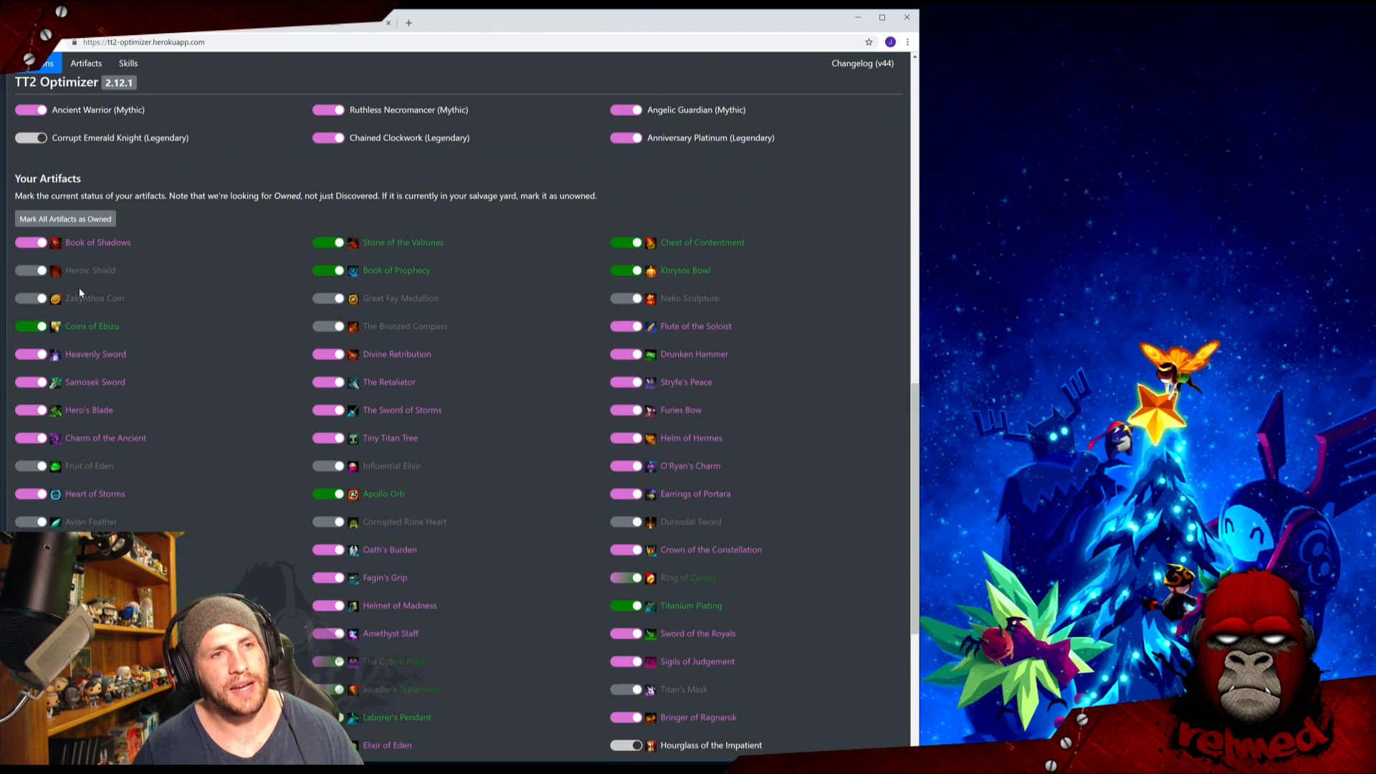
scroll("down", 3)
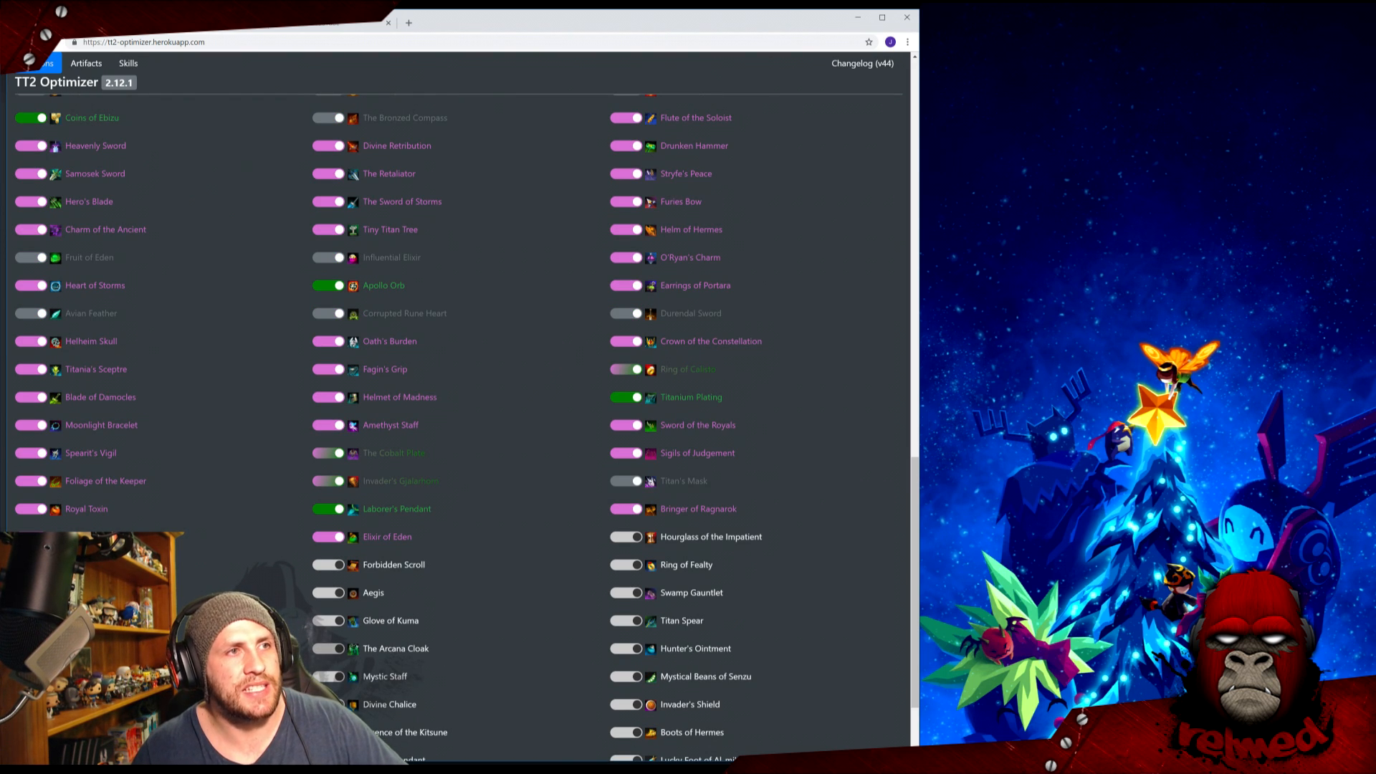
left_click(86, 63)
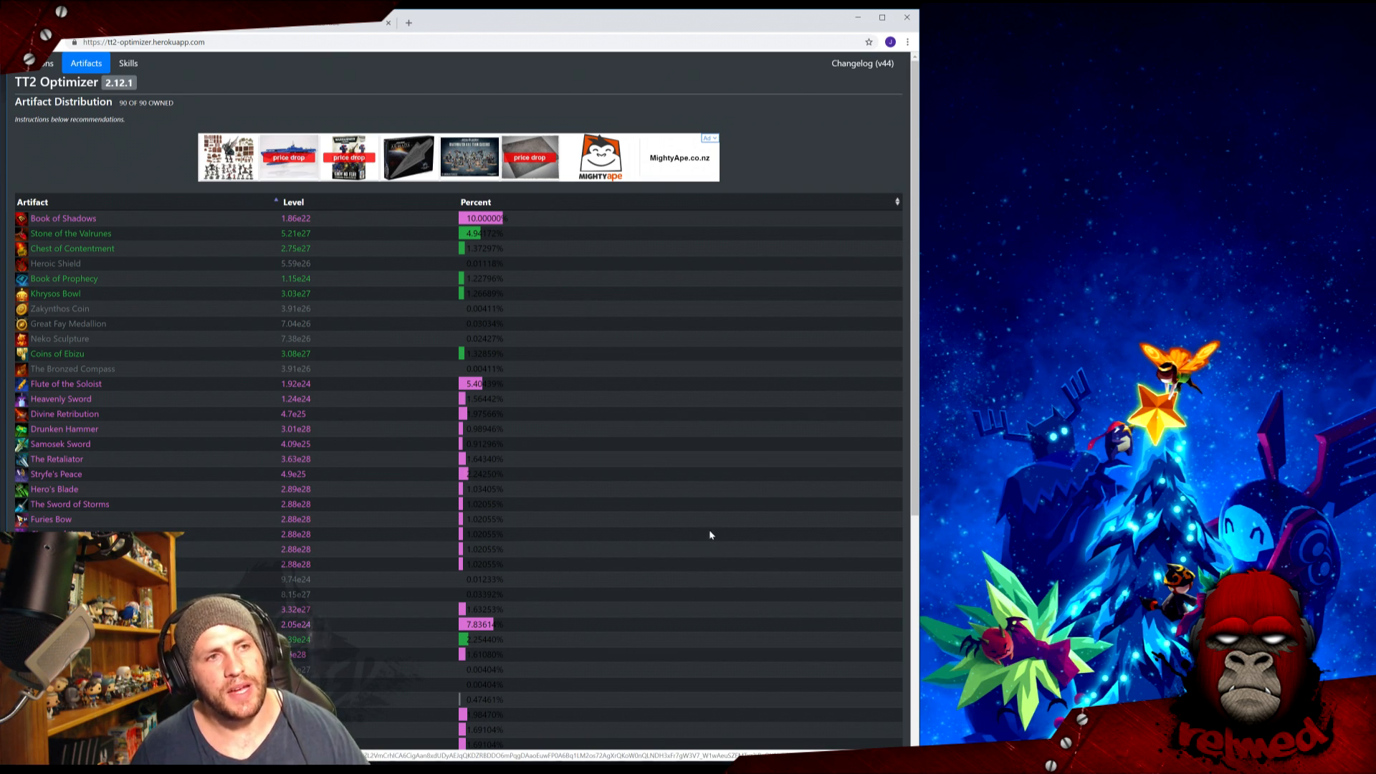
scroll("down", 3)
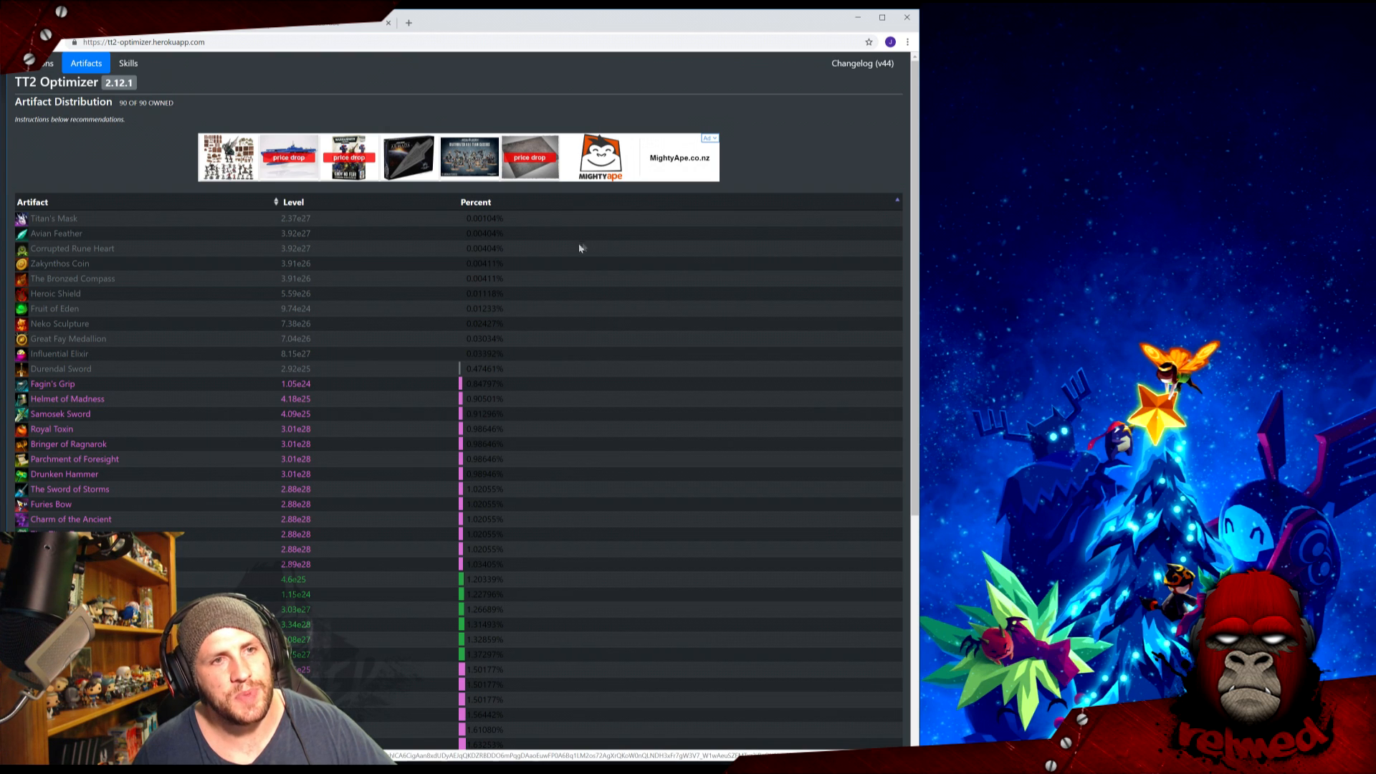
left_click(476, 202)
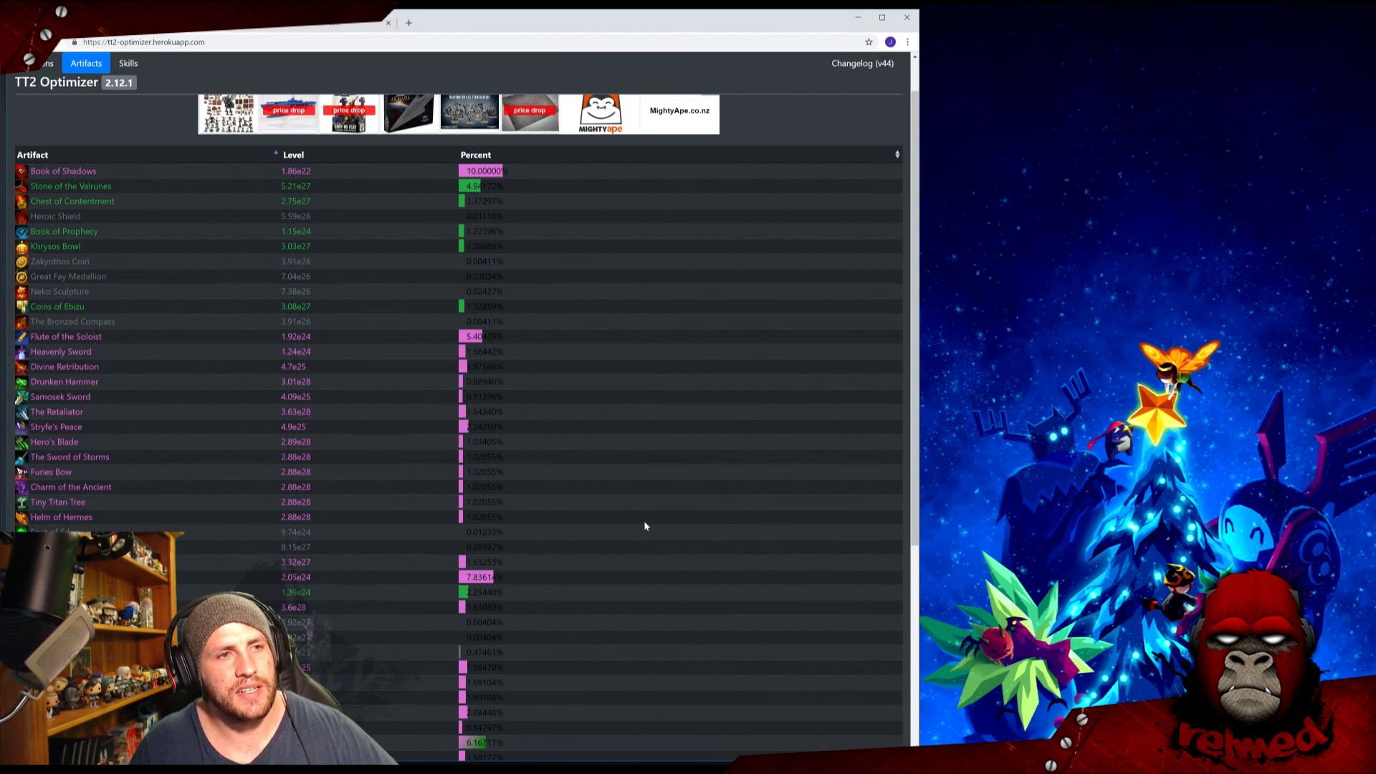
mouse_move(653, 492)
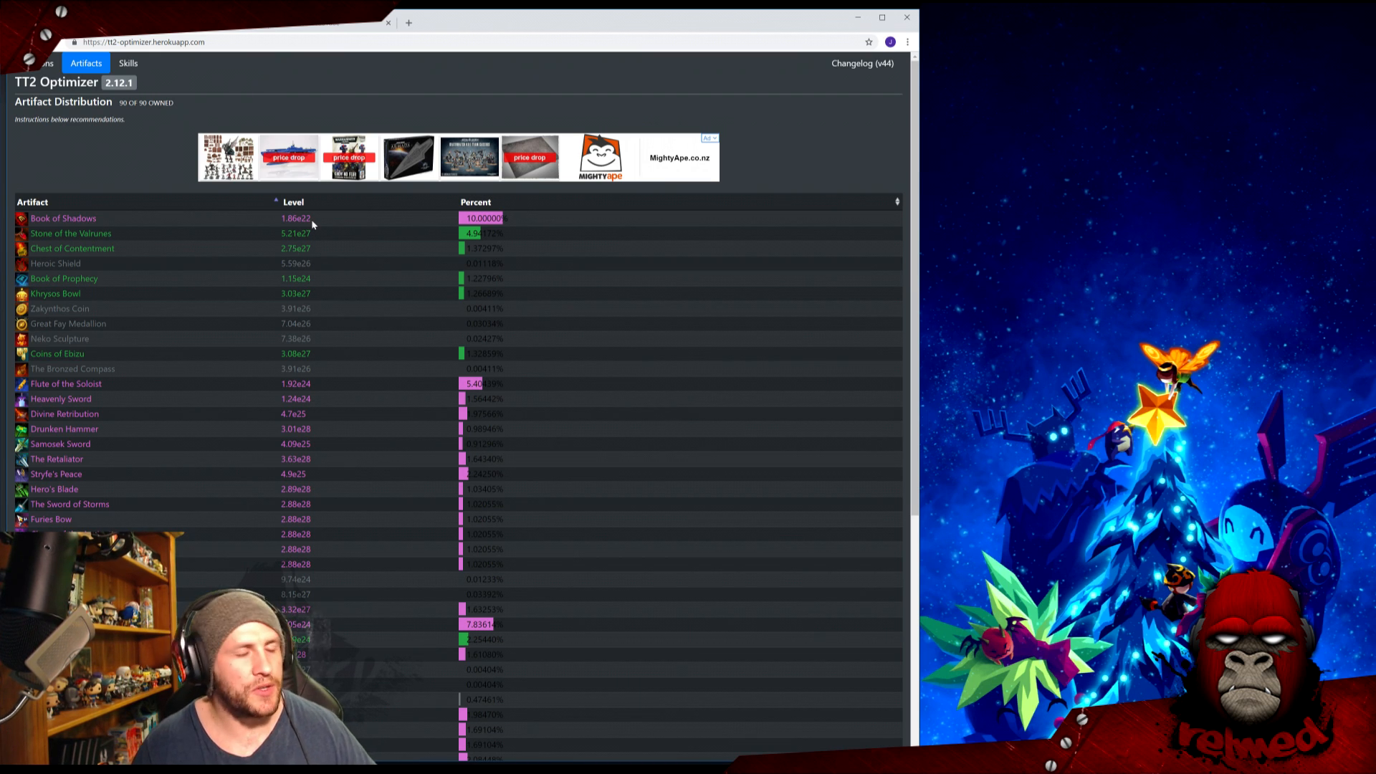
double_click(296, 218)
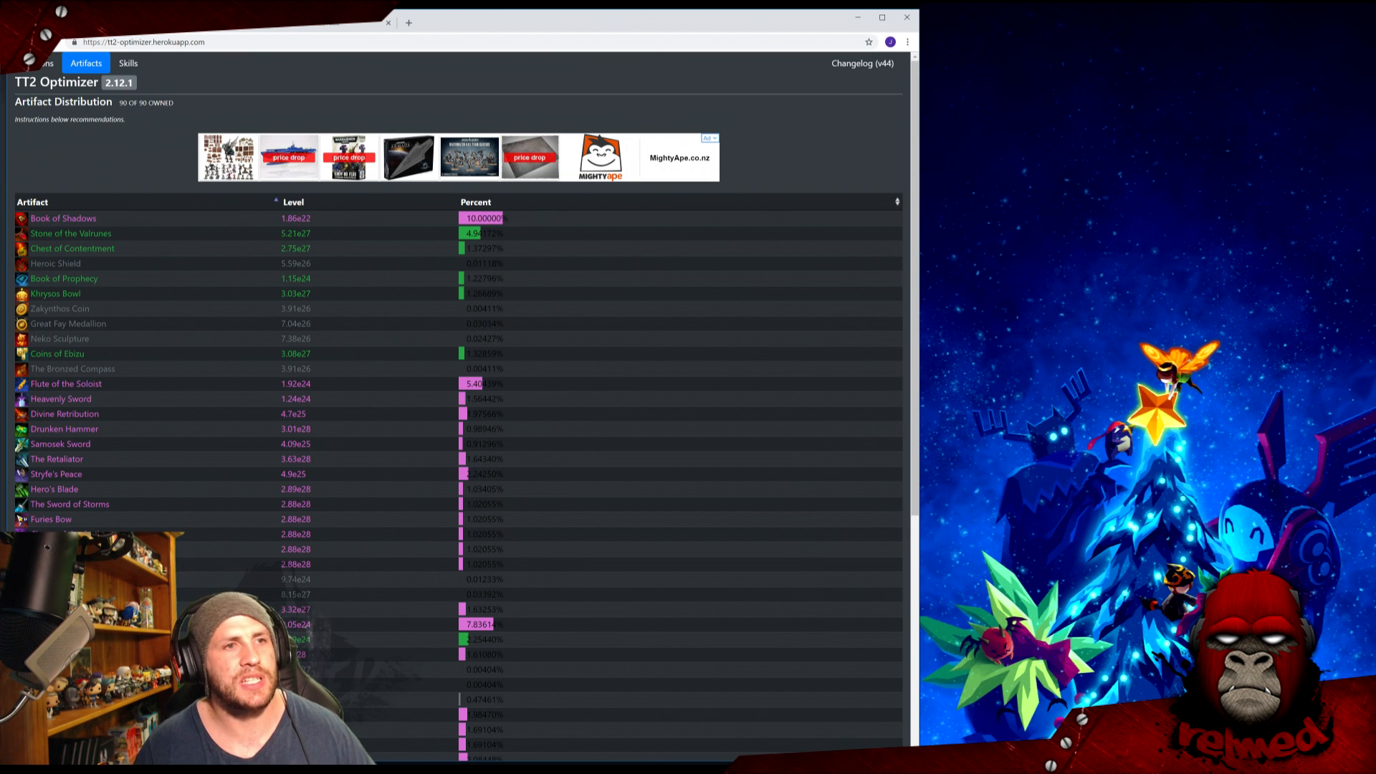
mouse_move(312, 246)
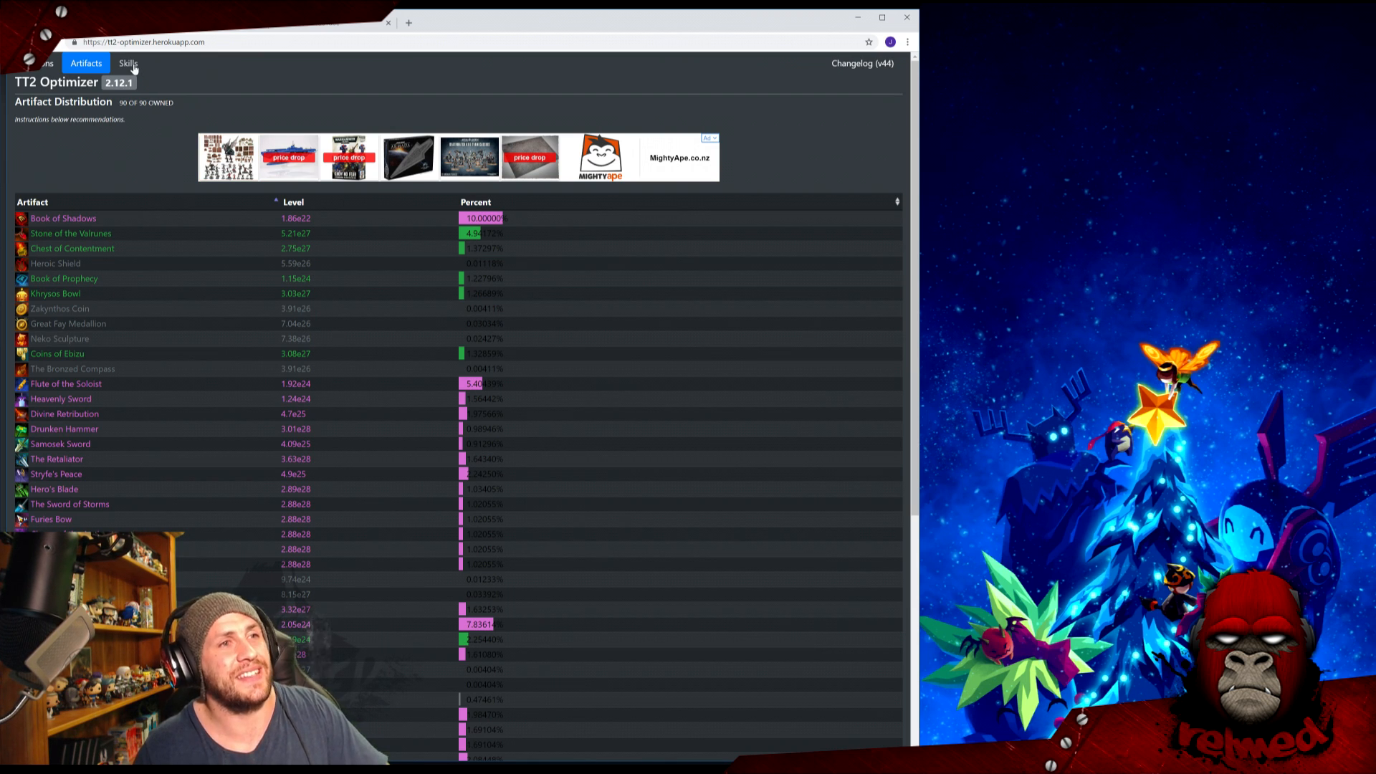
Switch to the Skills tab showing points across the four skill trees
left_click(128, 62)
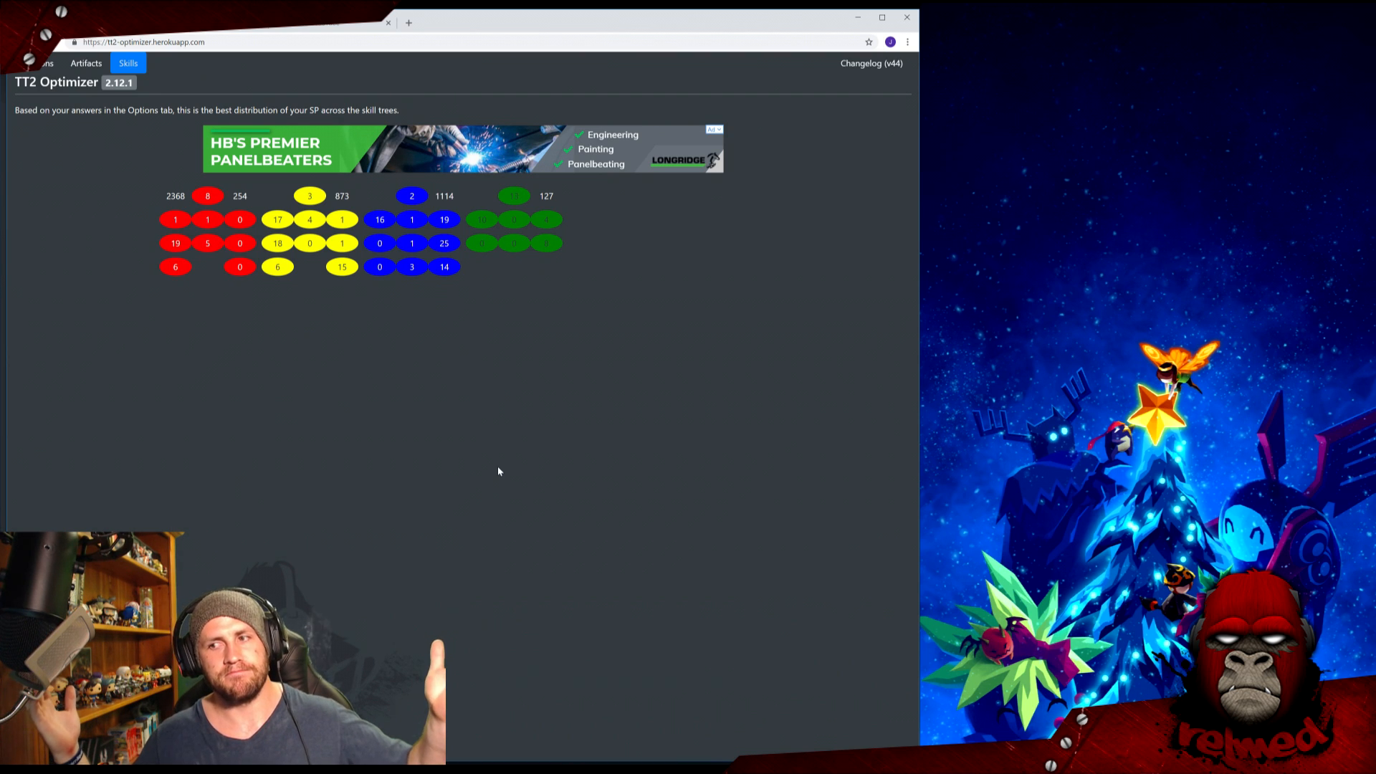
mouse_move(528, 312)
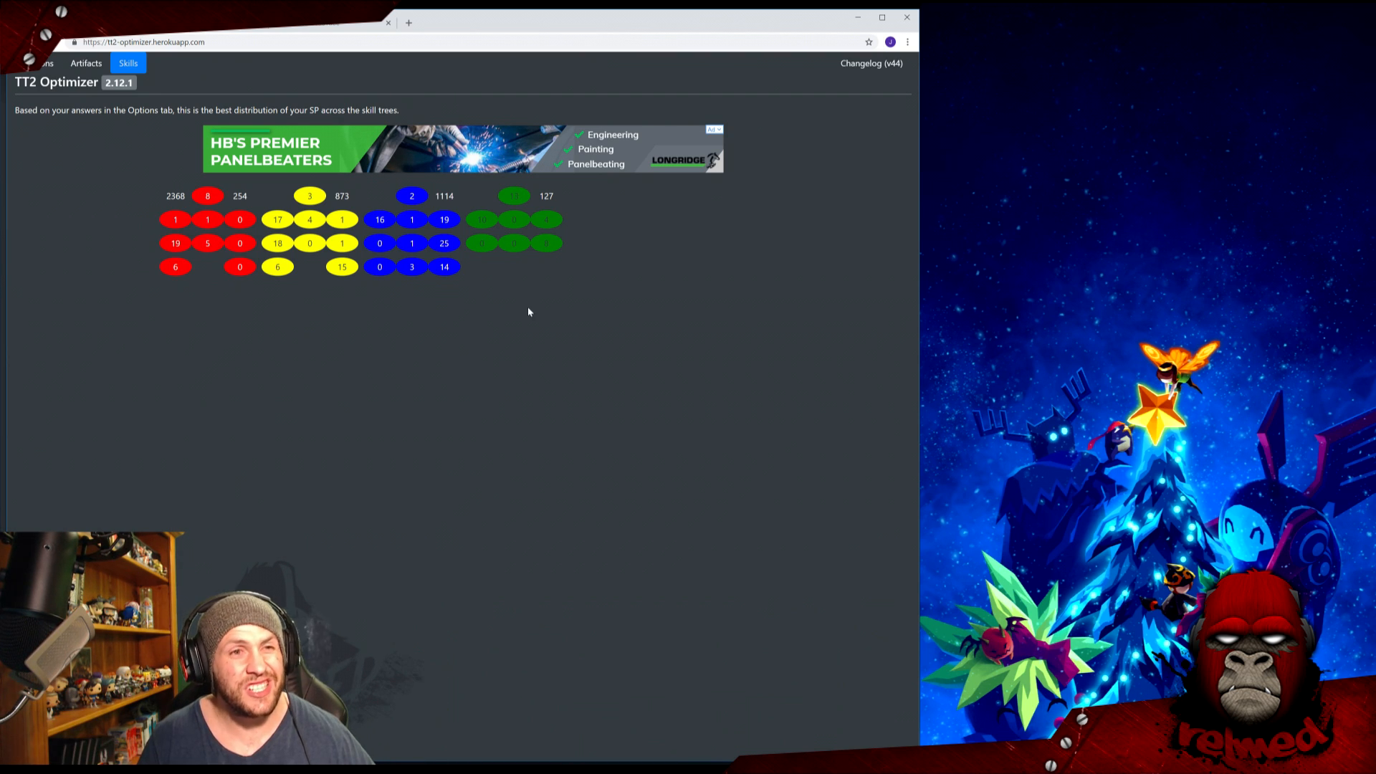